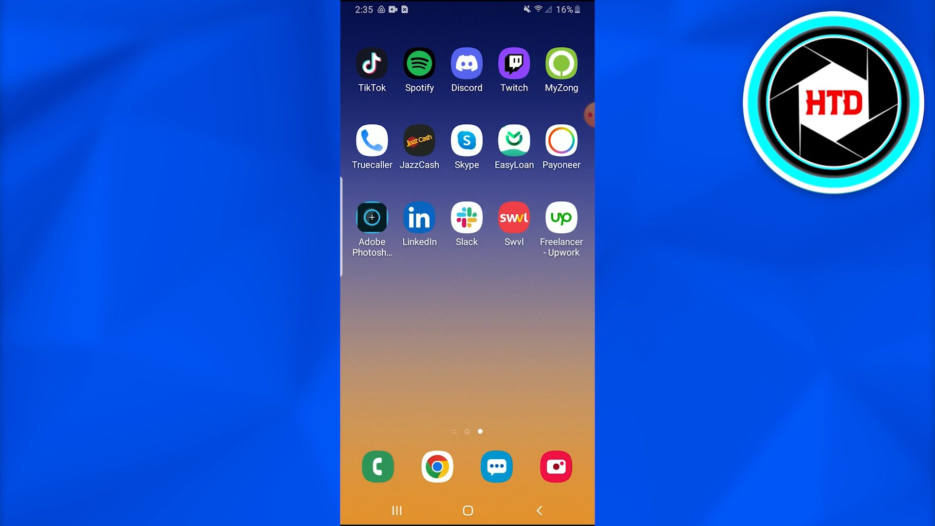
Step: Swipe across the Android home screen to find and launch Spotify
scroll(left, 3)
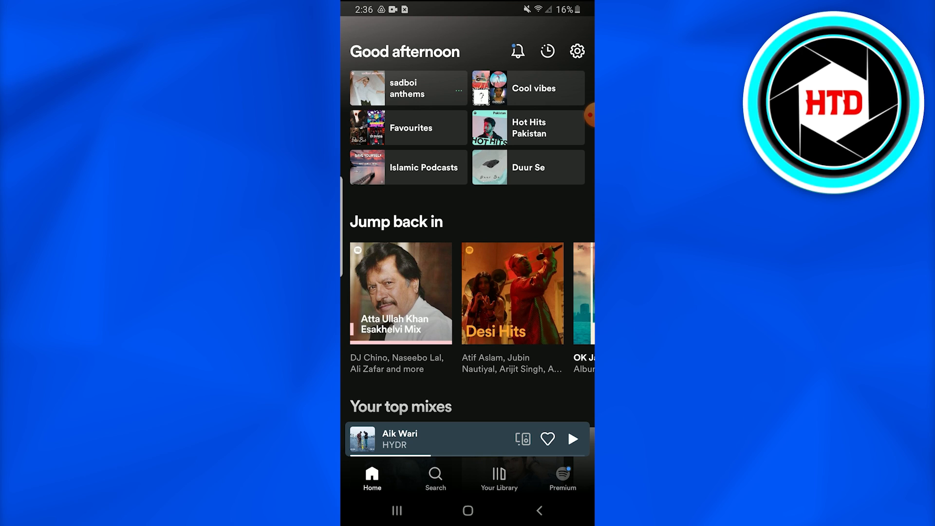
Step: Switch to the Your Library tab listing saved playlists and artists
scroll(down, 3)
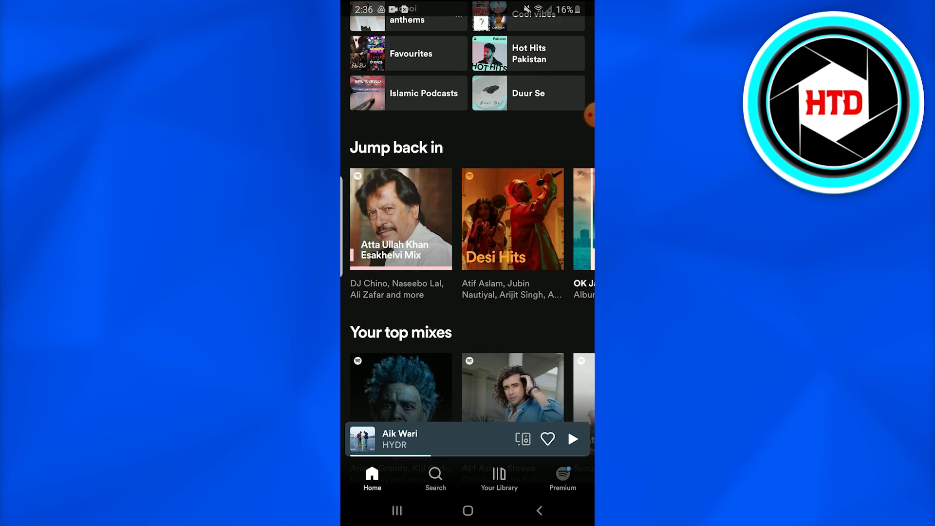
click(498, 478)
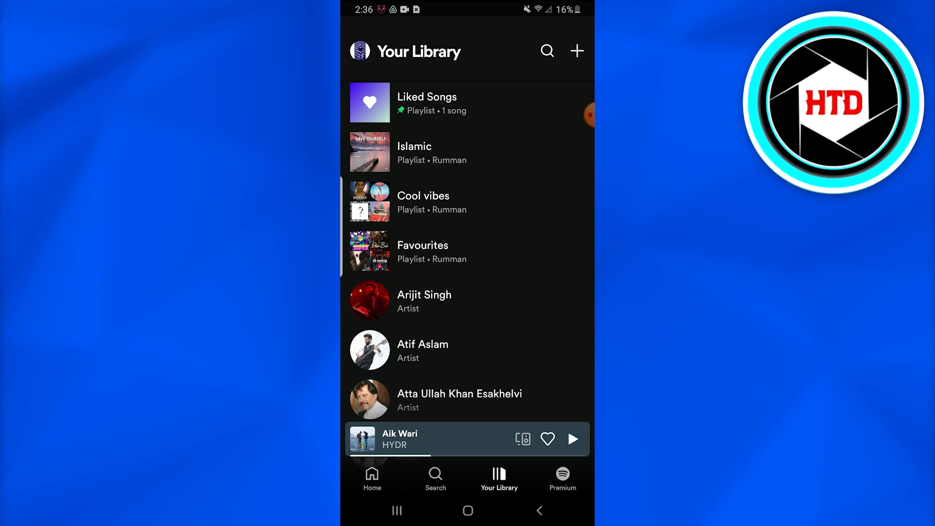
Step: Open the Cool vibes playlist and show its options menu
click(423, 196)
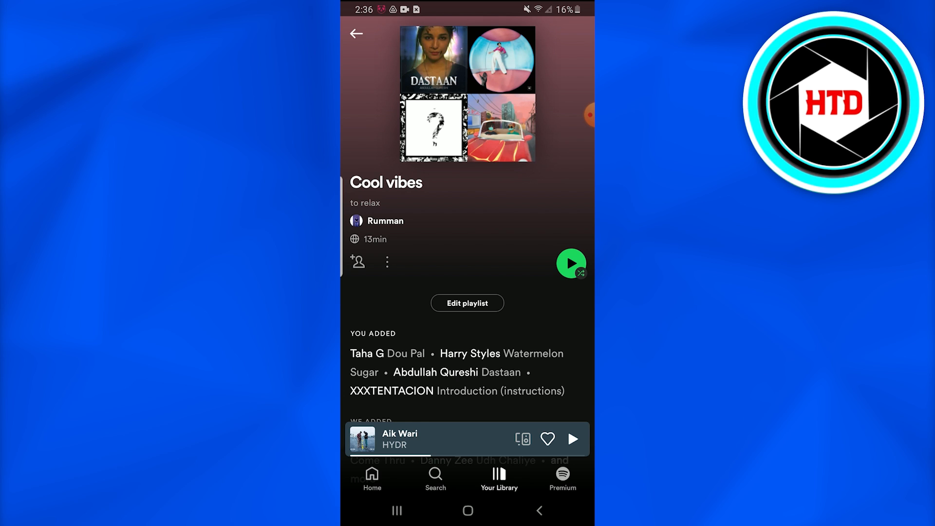
click(386, 262)
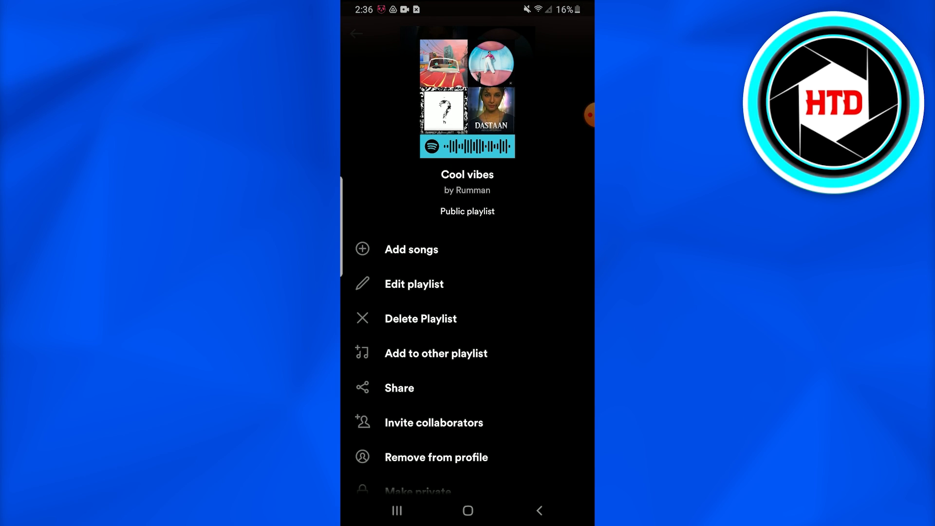
Step: Add Filhaal by Towers from Suggested songs, then return to the Cool vibes track list
click(413, 284)
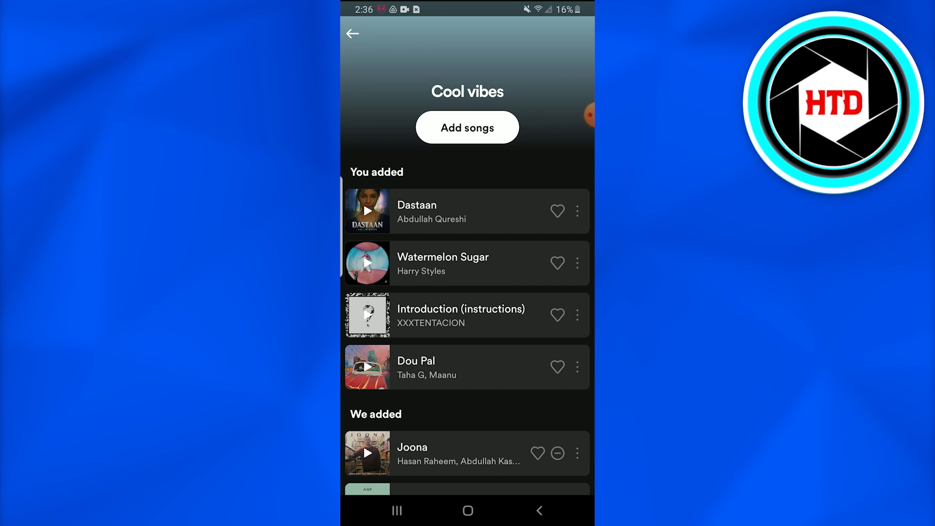
click(467, 127)
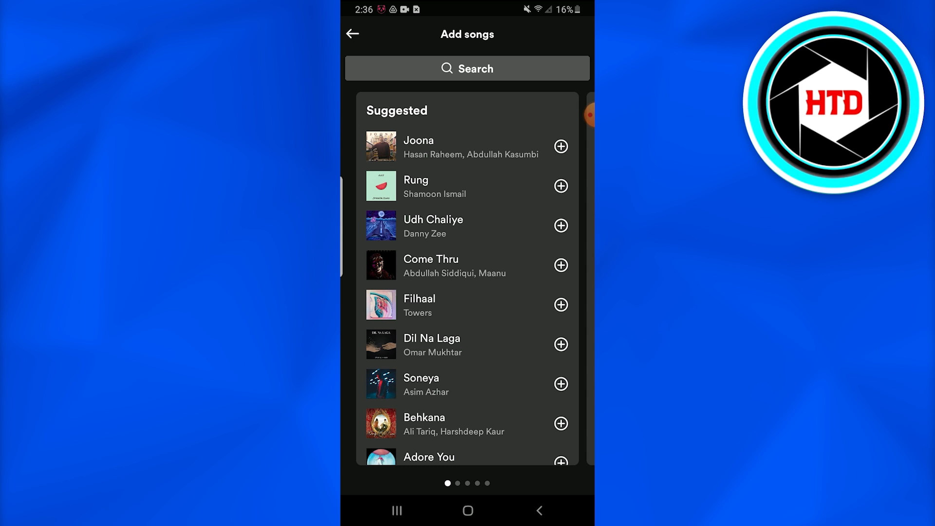
click(561, 305)
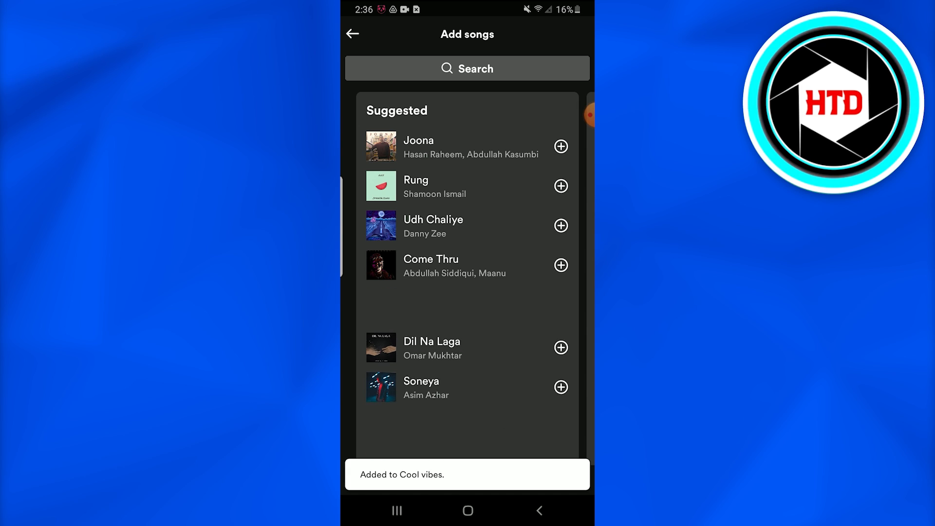
click(353, 34)
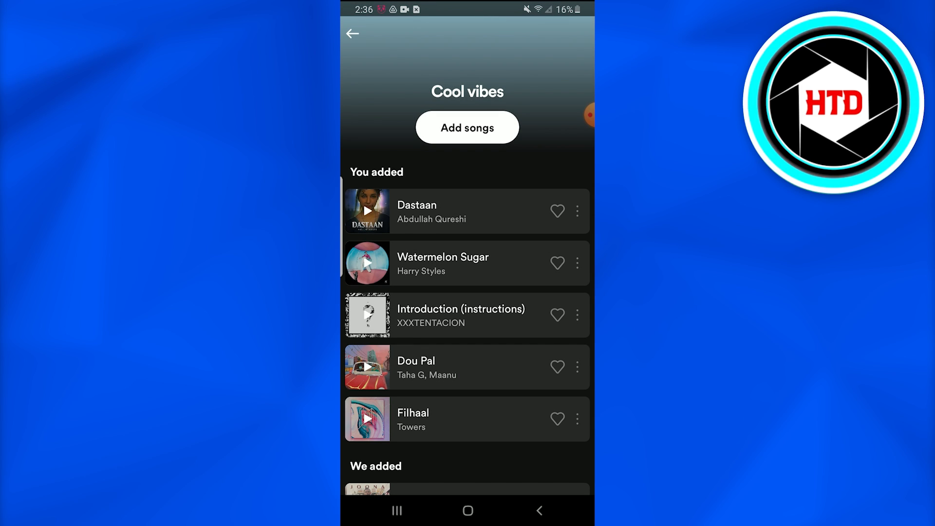
scroll(down, 3)
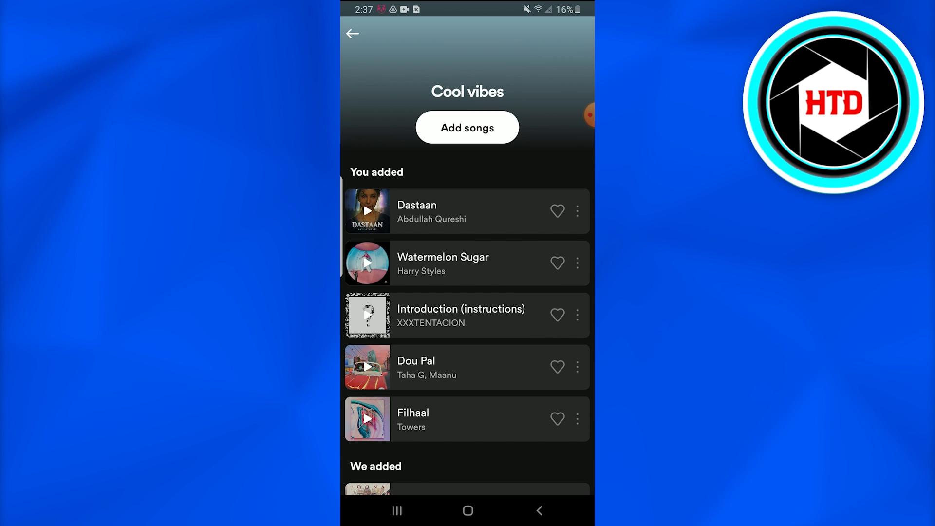
click(576, 262)
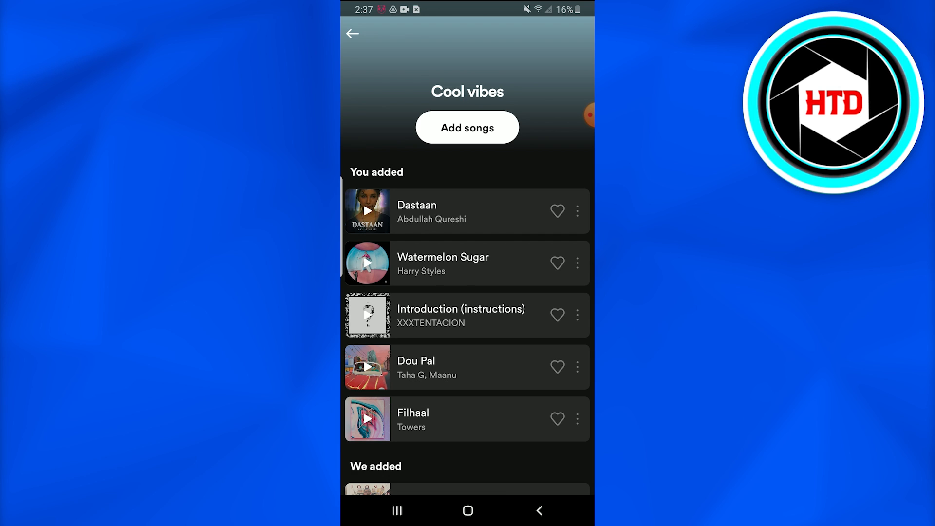
scroll(down, 3)
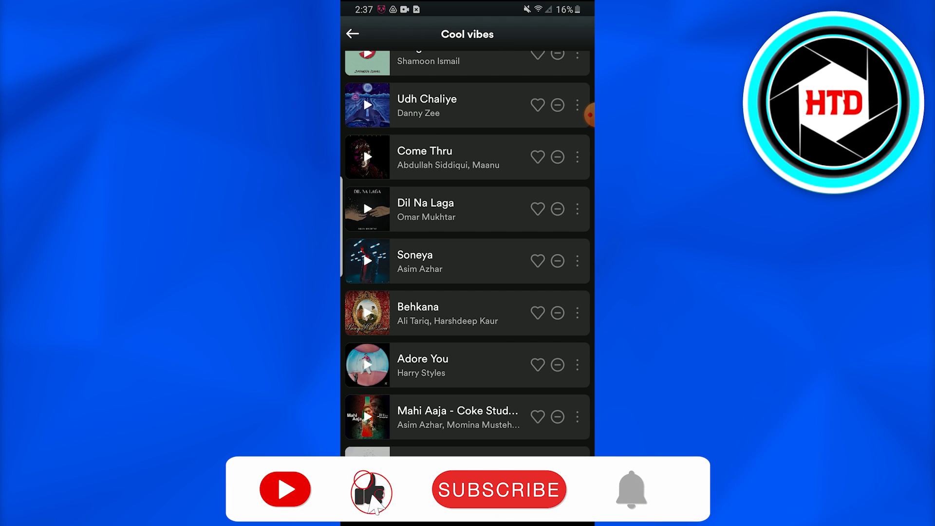
click(499, 489)
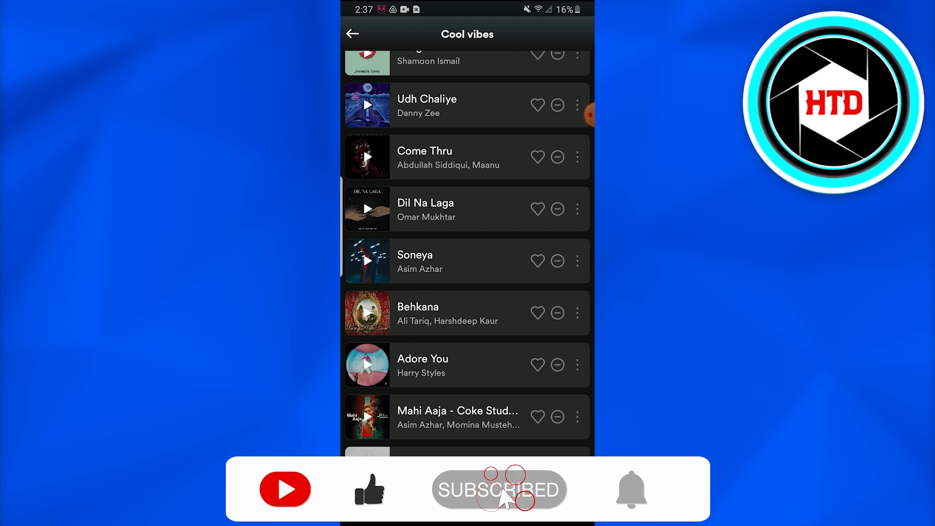